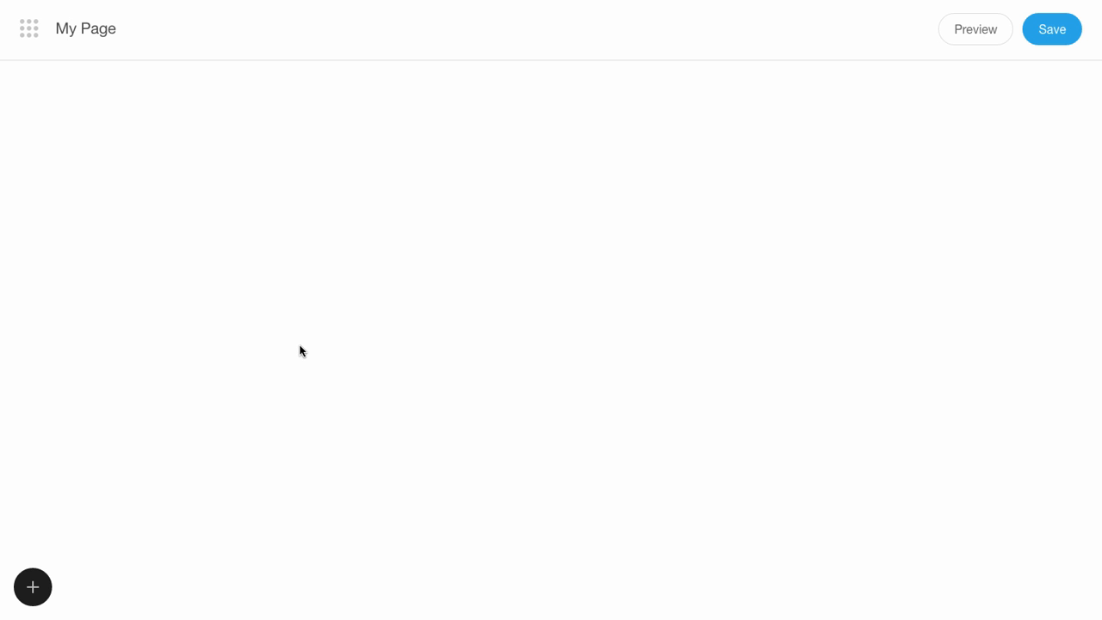
pyautogui.moveTo(446, 405)
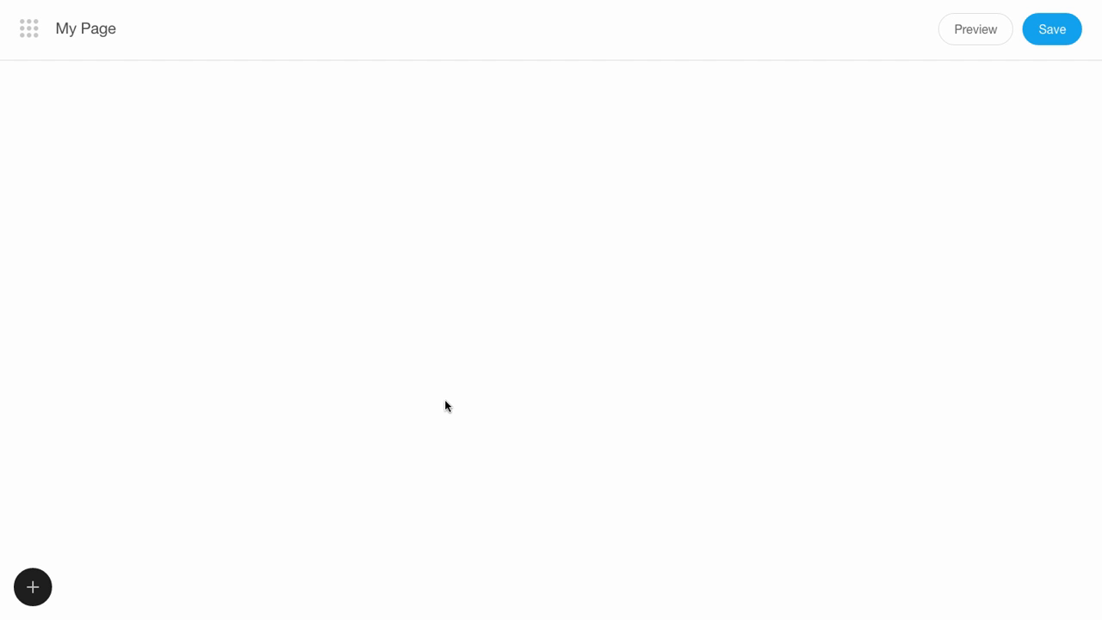
# Step: Add a Menu block with designmodo logo and links, then show its extra options
pyautogui.click(33, 586)
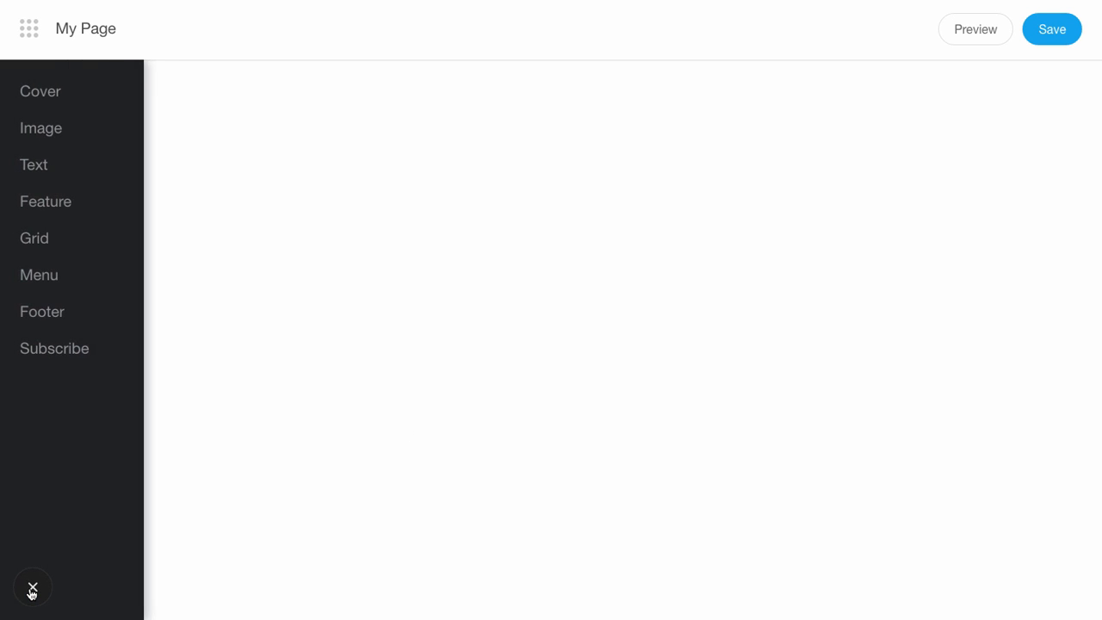
pyautogui.click(39, 274)
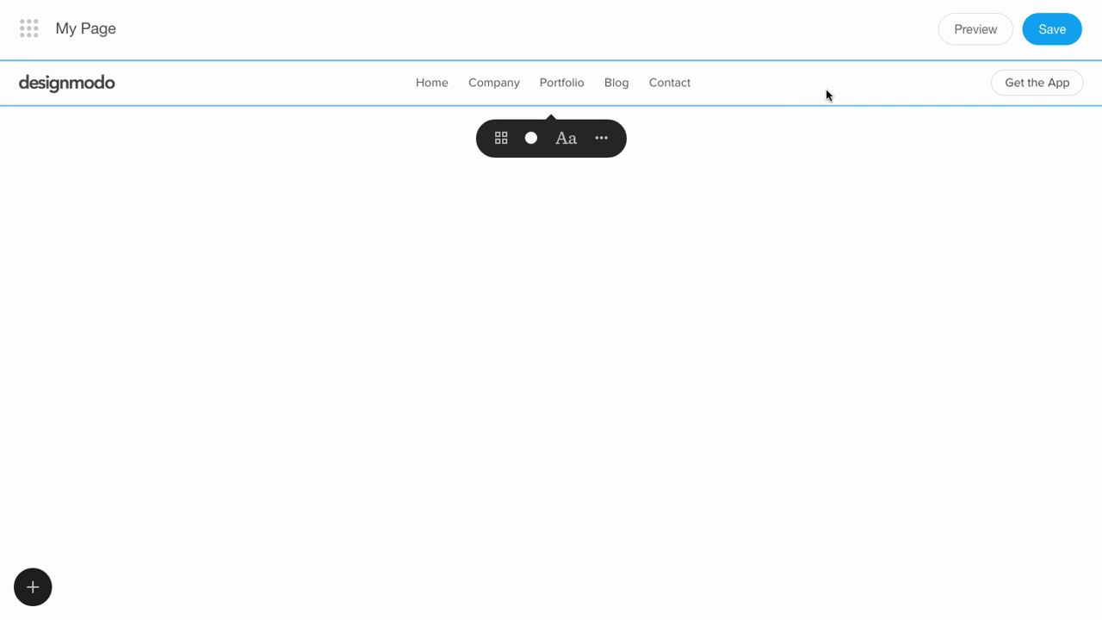
pyautogui.click(601, 138)
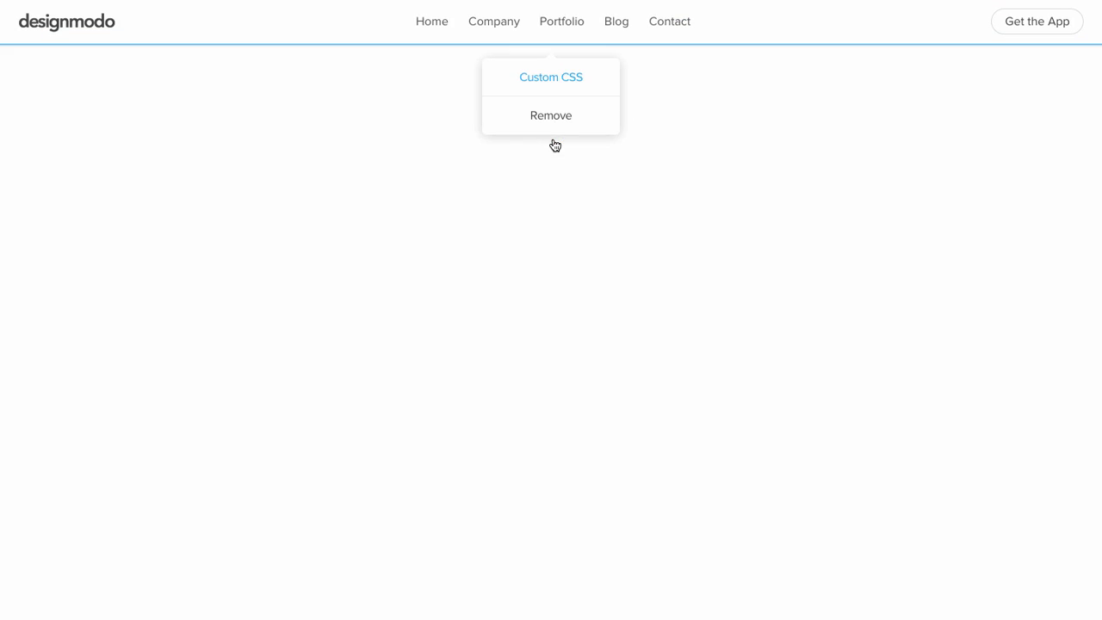
# Step: Open the Custom CSS editor for the menu section
pyautogui.click(550, 77)
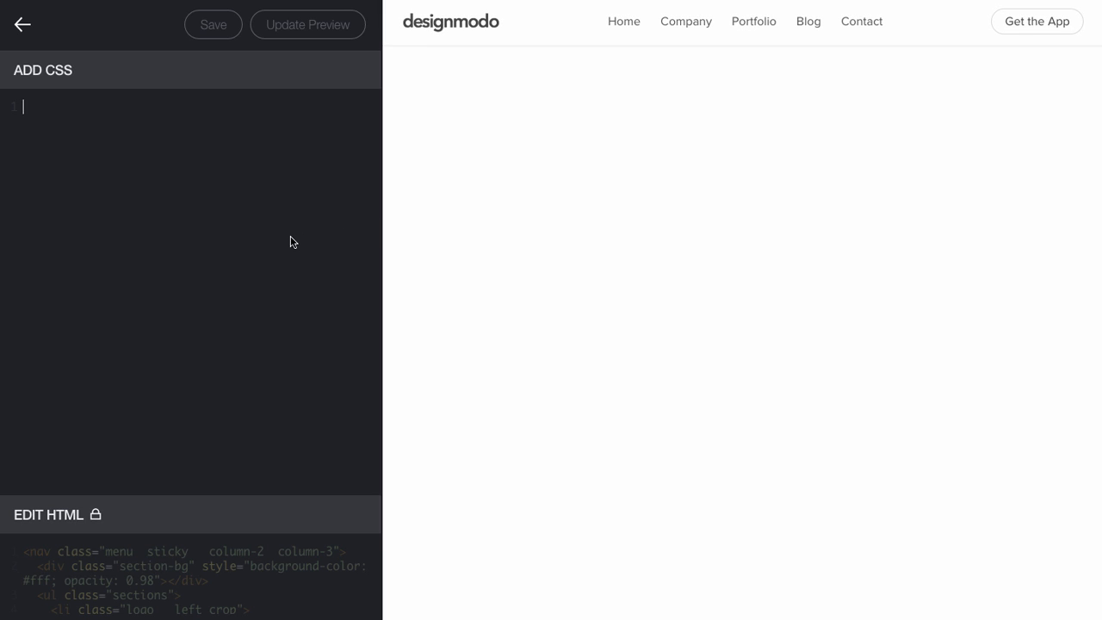
pyautogui.moveTo(237, 448)
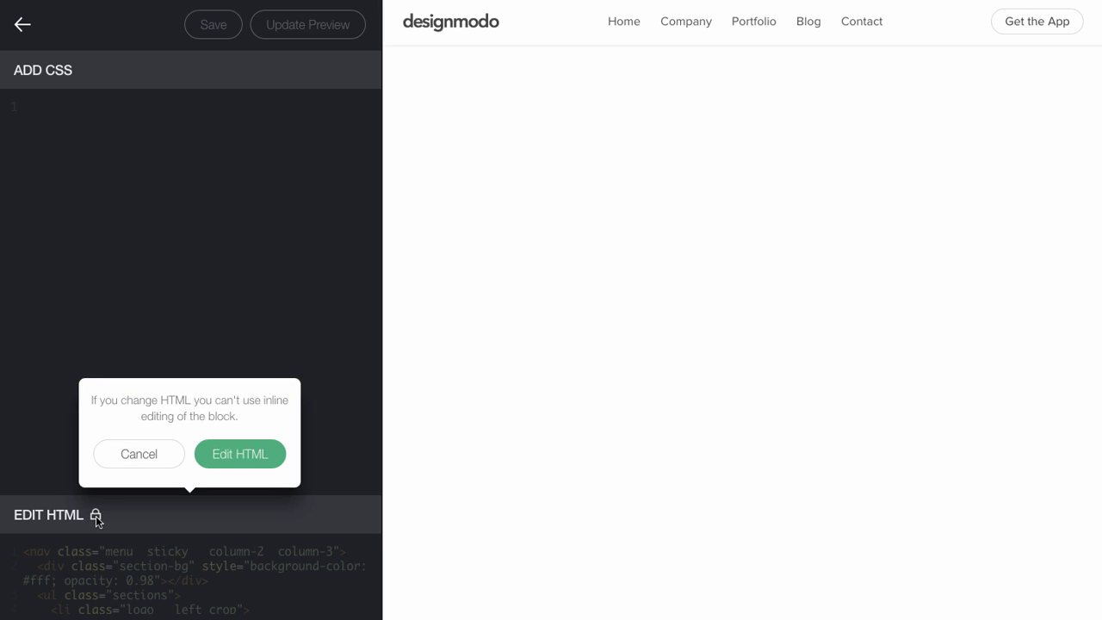
pyautogui.moveTo(253, 421)
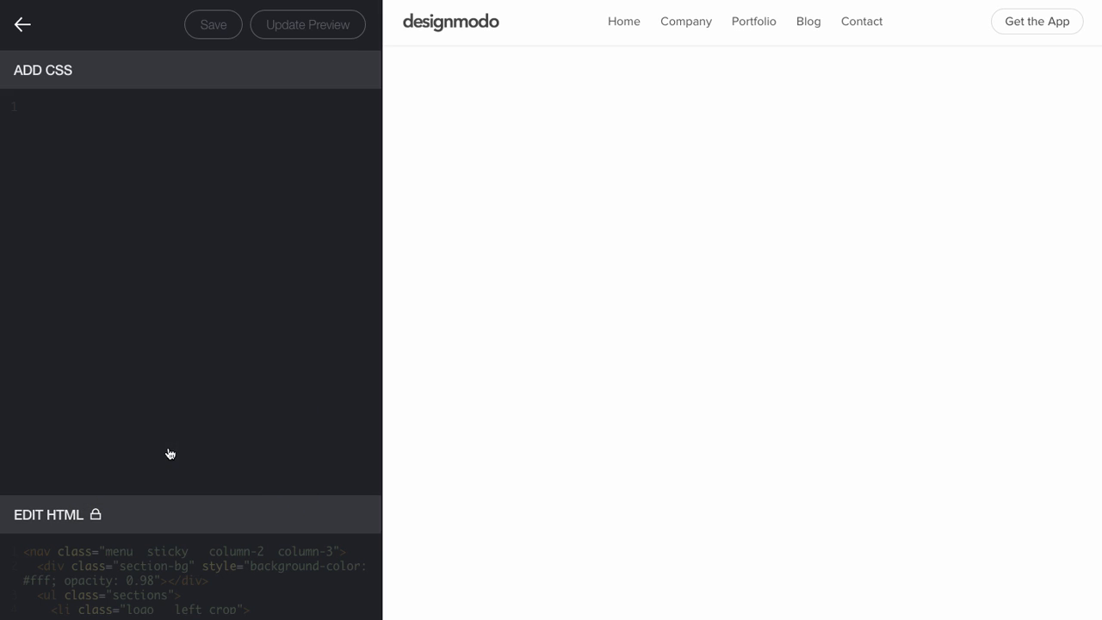
pyautogui.moveTo(174, 271)
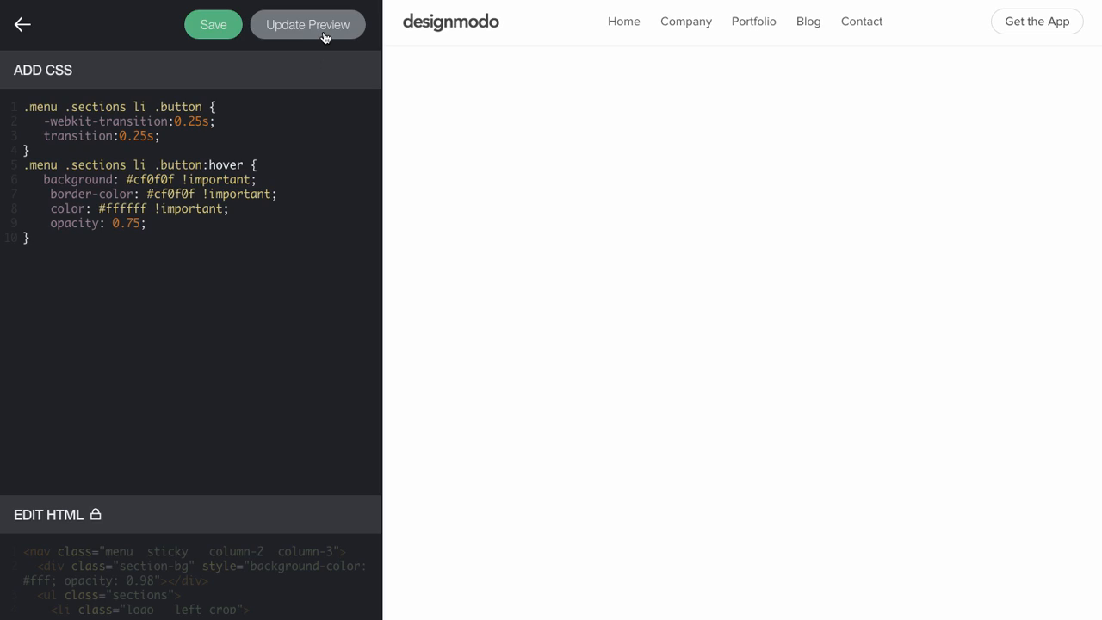
# Step: Apply the button transition and red hover CSS to the preview
pyautogui.click(307, 24)
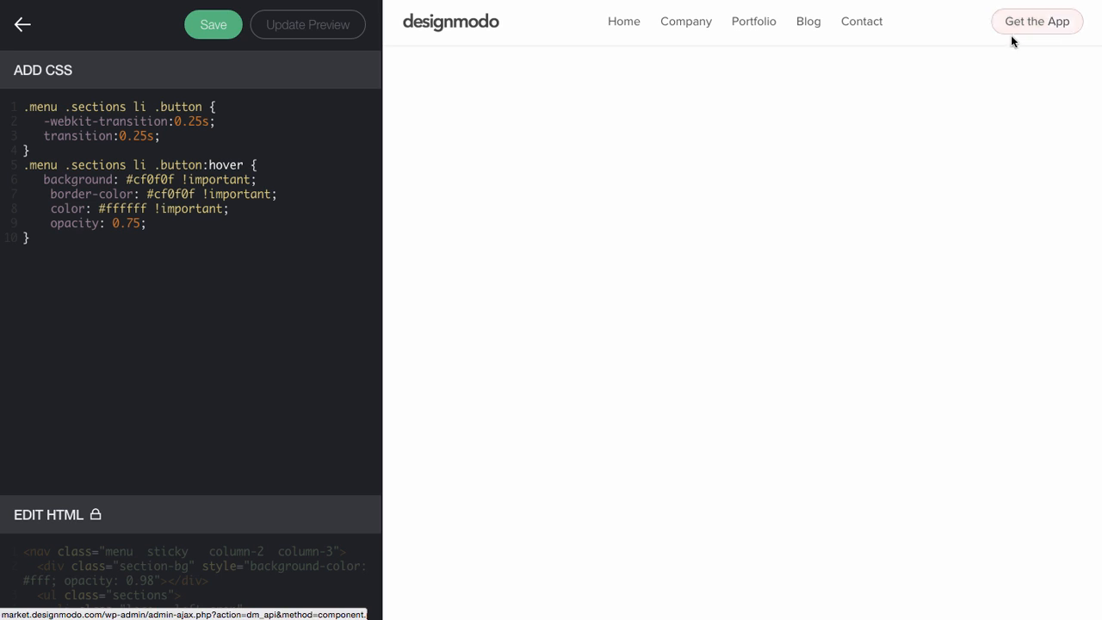
pyautogui.moveTo(1037, 21)
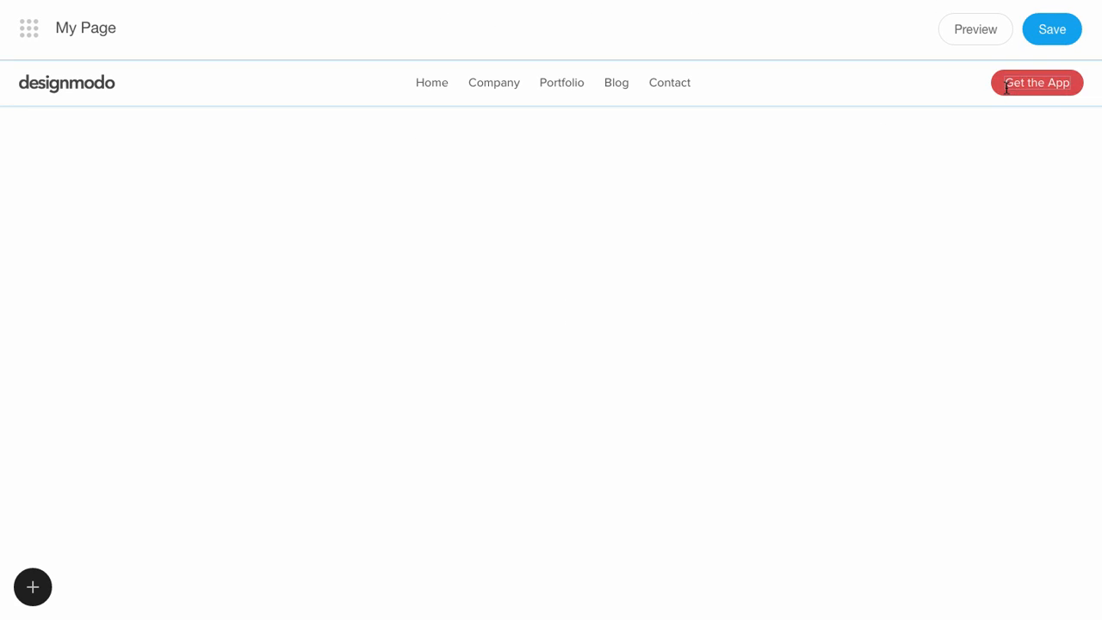
# Step: Preview My Page with the designmodo menu and Get the App button
pyautogui.click(976, 28)
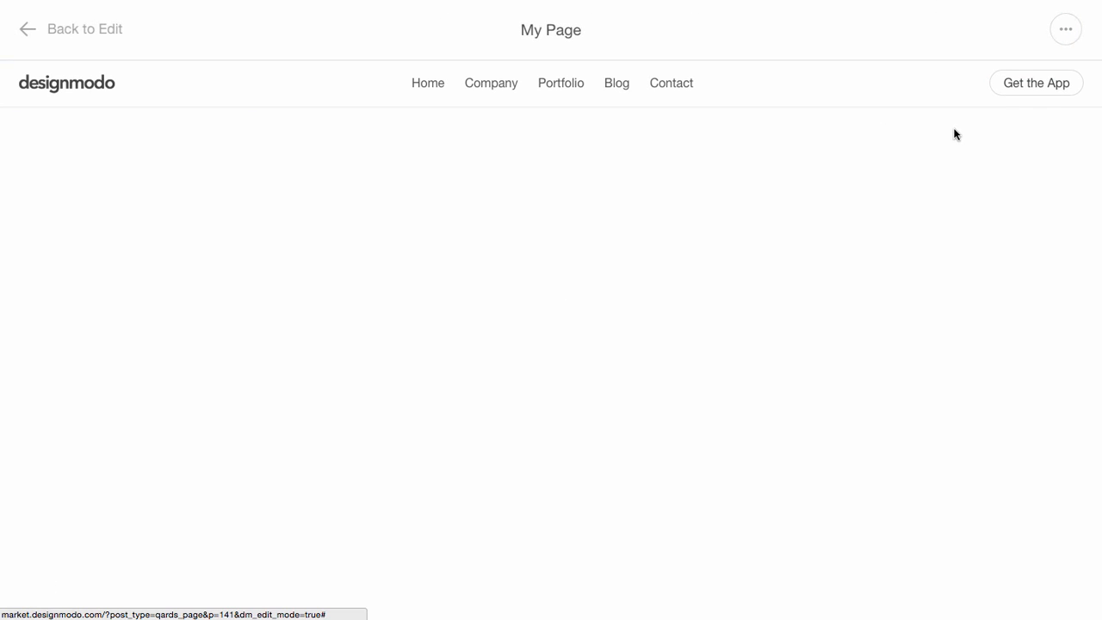
pyautogui.moveTo(988, 115)
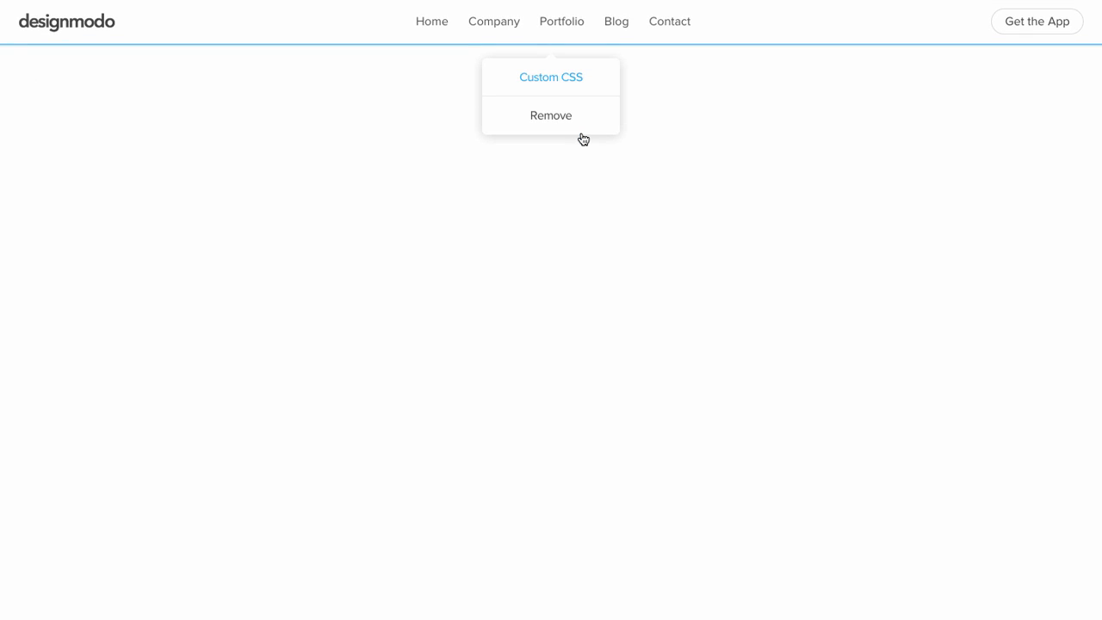
# Step: Dismiss the menu block's options panel in the Qards editor
pyautogui.click(550, 77)
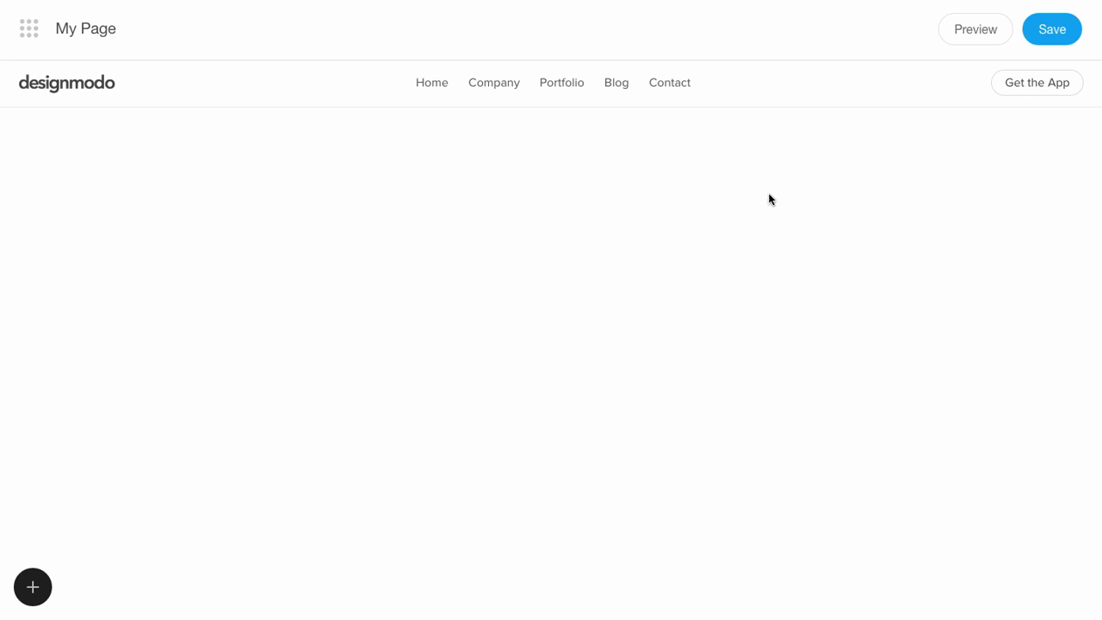
pyautogui.moveTo(800, 233)
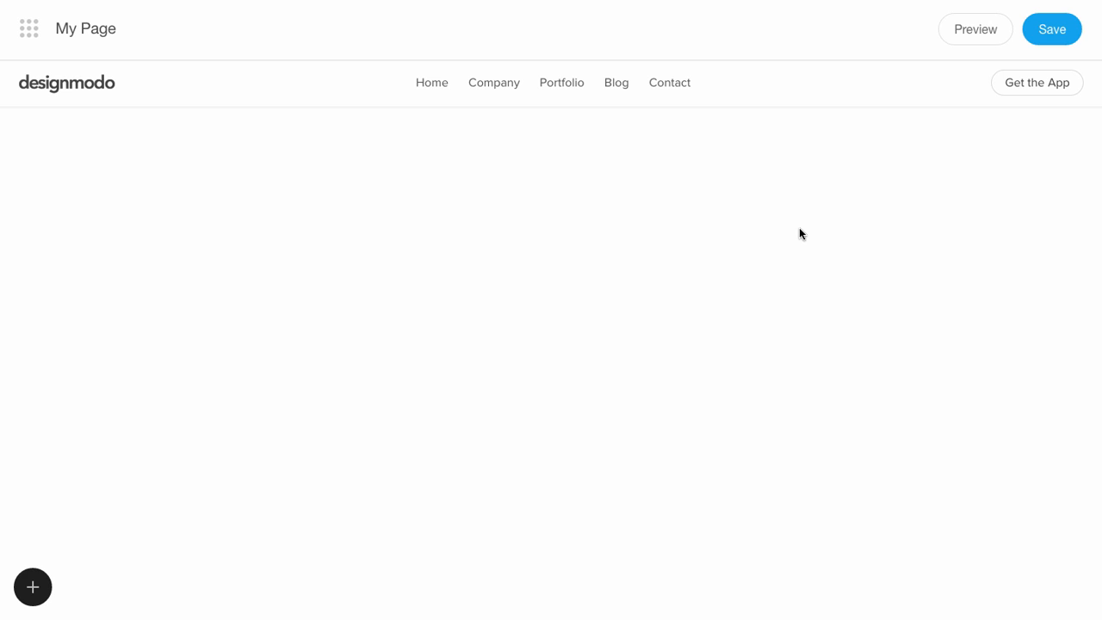
pyautogui.moveTo(487, 93)
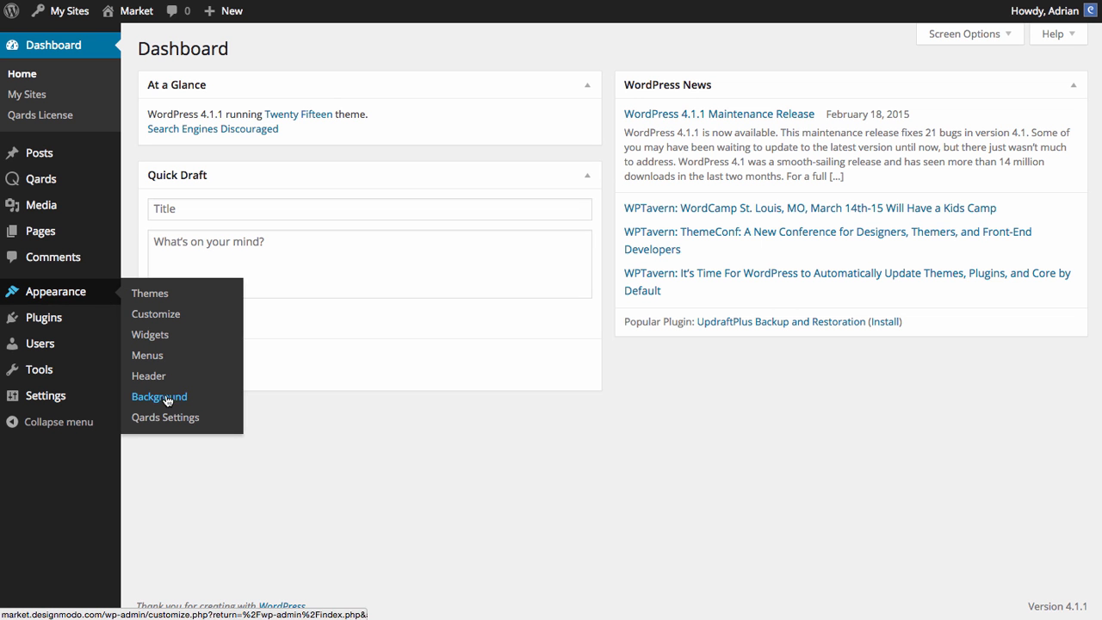
# Step: Save the '.menu .sections li .button' hover rules as Qards Global CSS, then preview My Page
pyautogui.click(165, 417)
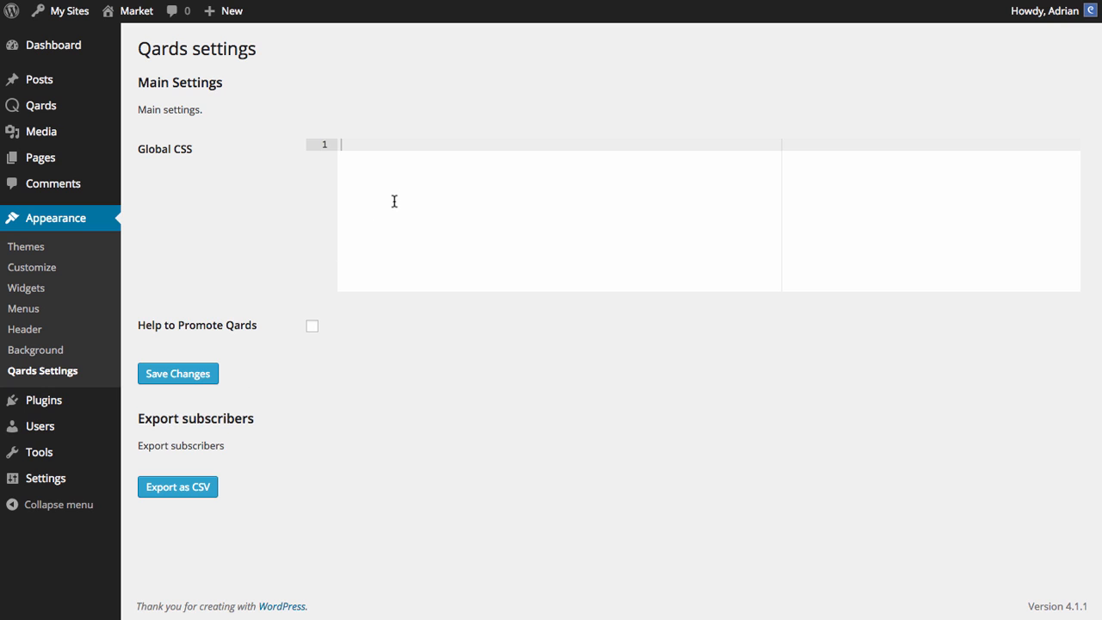
pyautogui.write('.menu .sections li .button {')
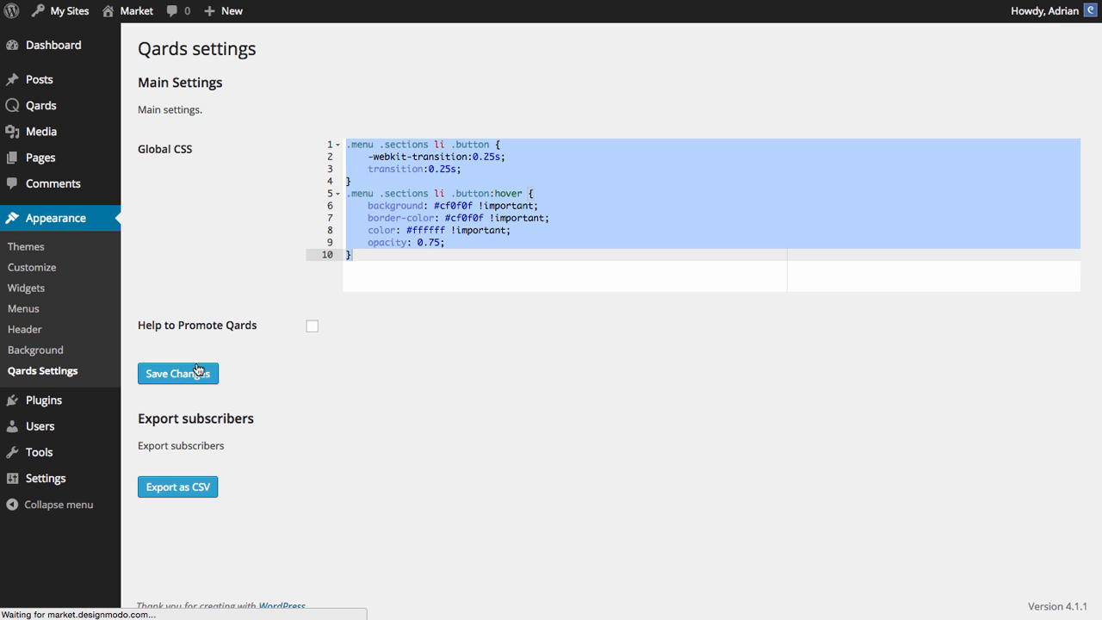
pyautogui.click(177, 373)
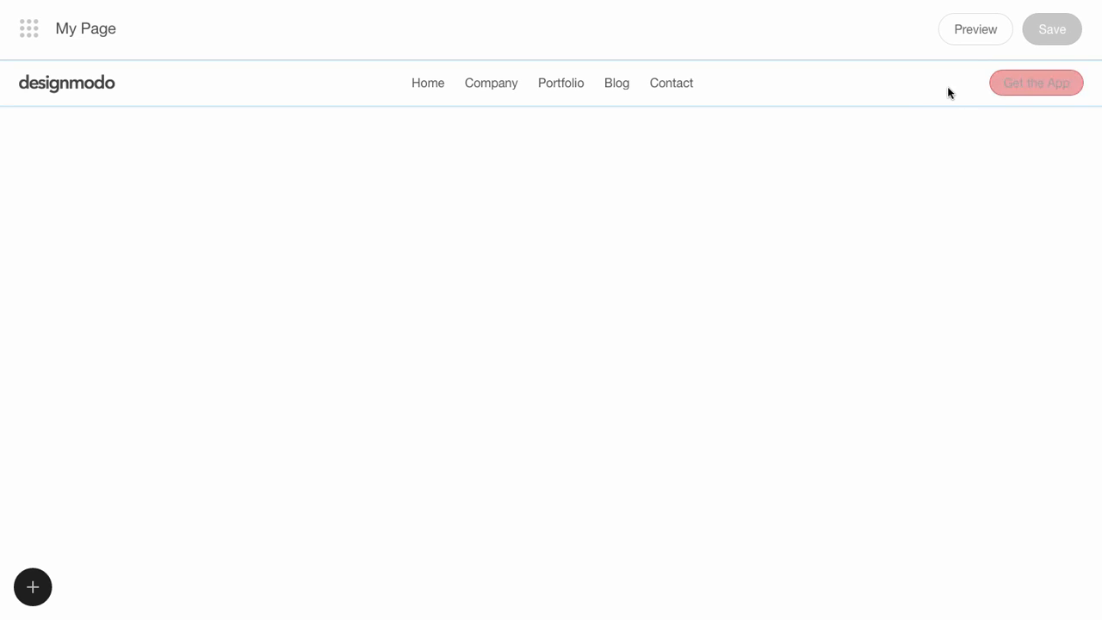
pyautogui.click(975, 28)
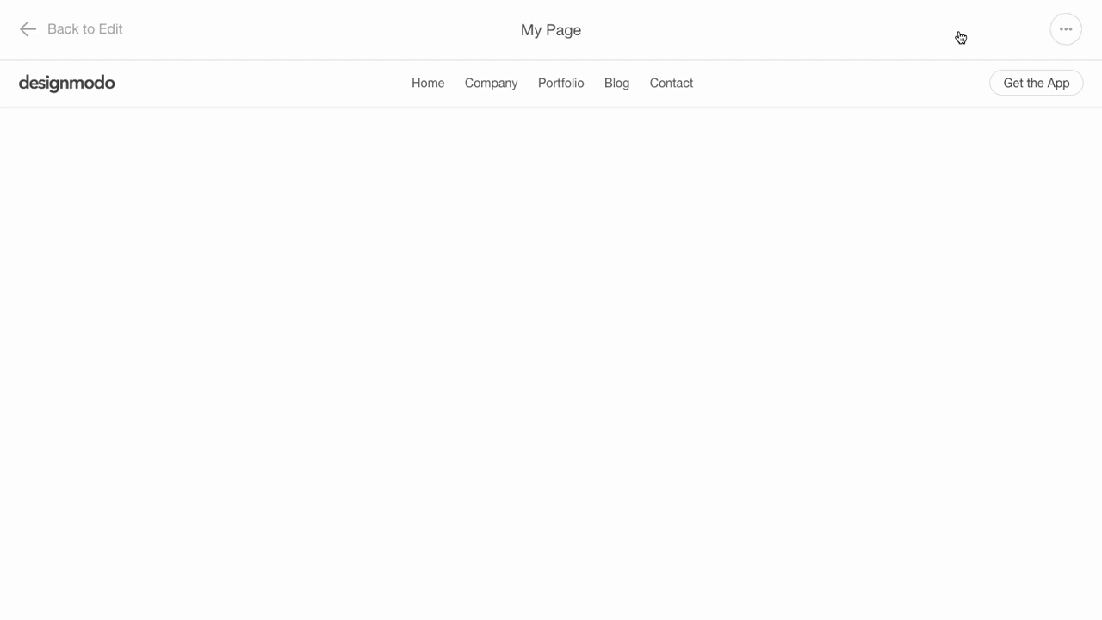